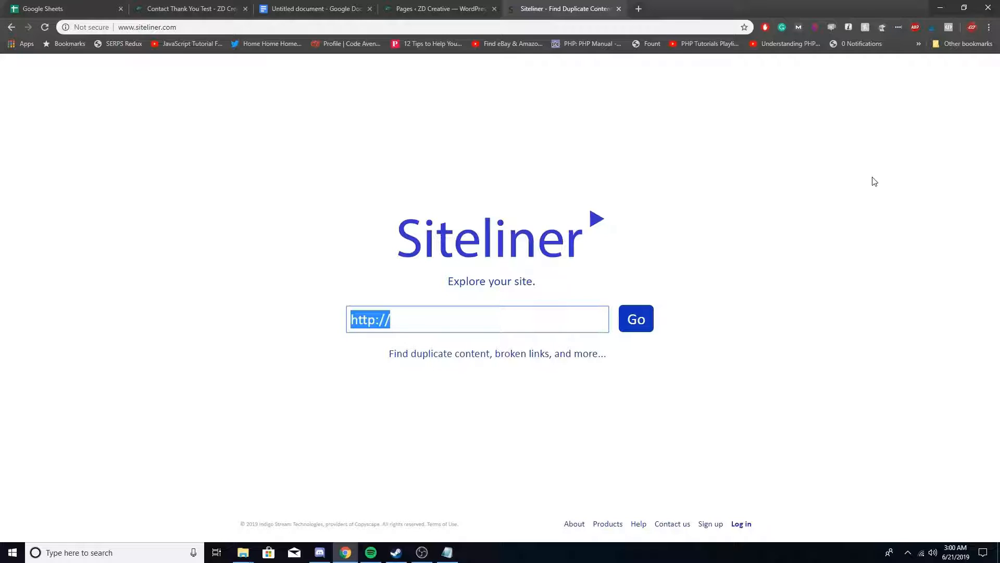
pyautogui.click(441, 8)
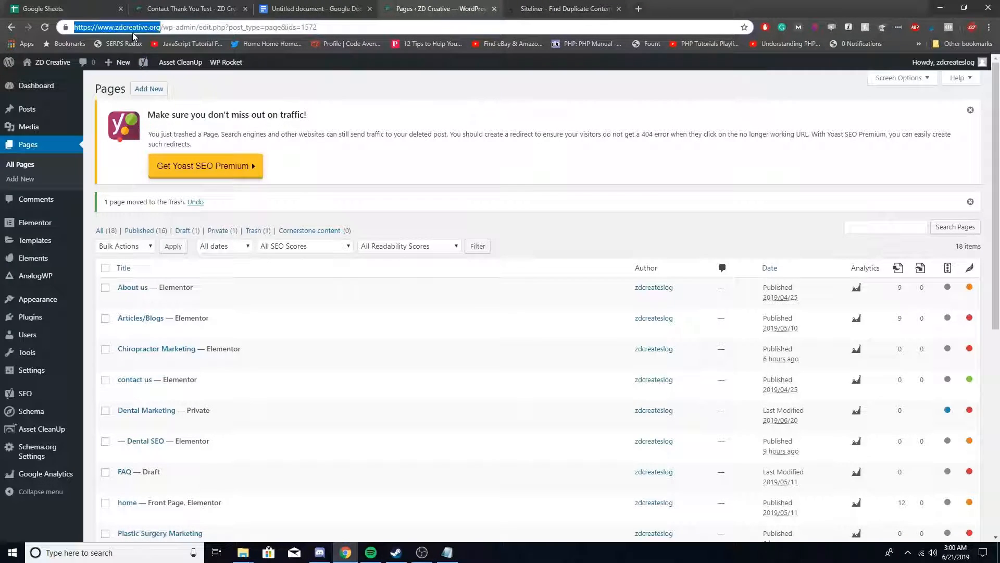
pyautogui.click(563, 8)
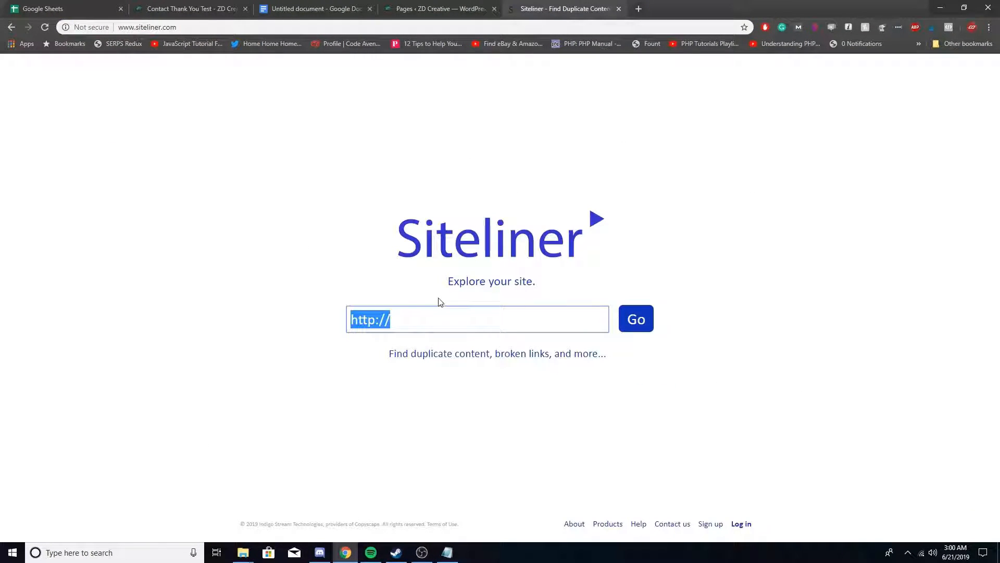
pyautogui.click(636, 306)
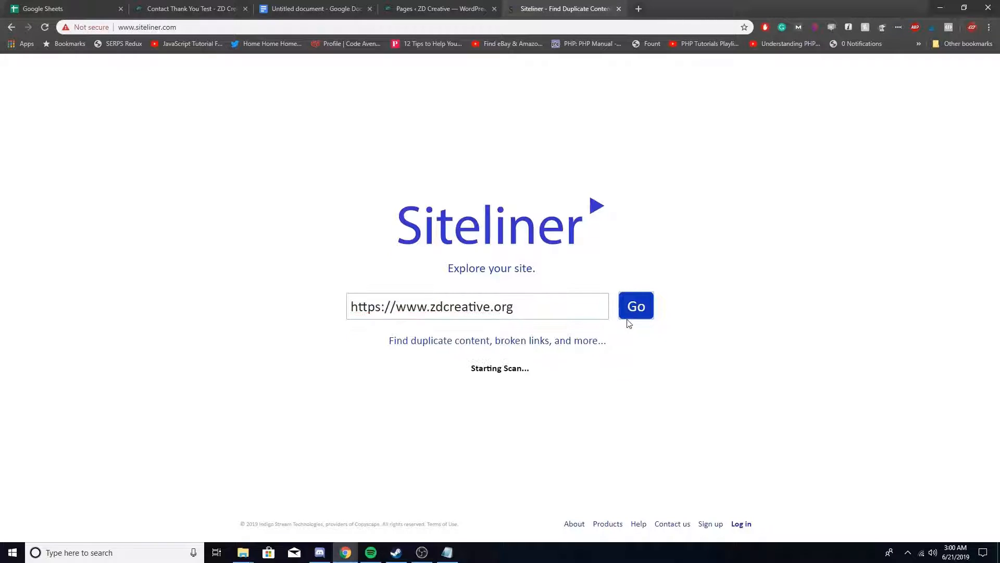
pyautogui.click(636, 306)
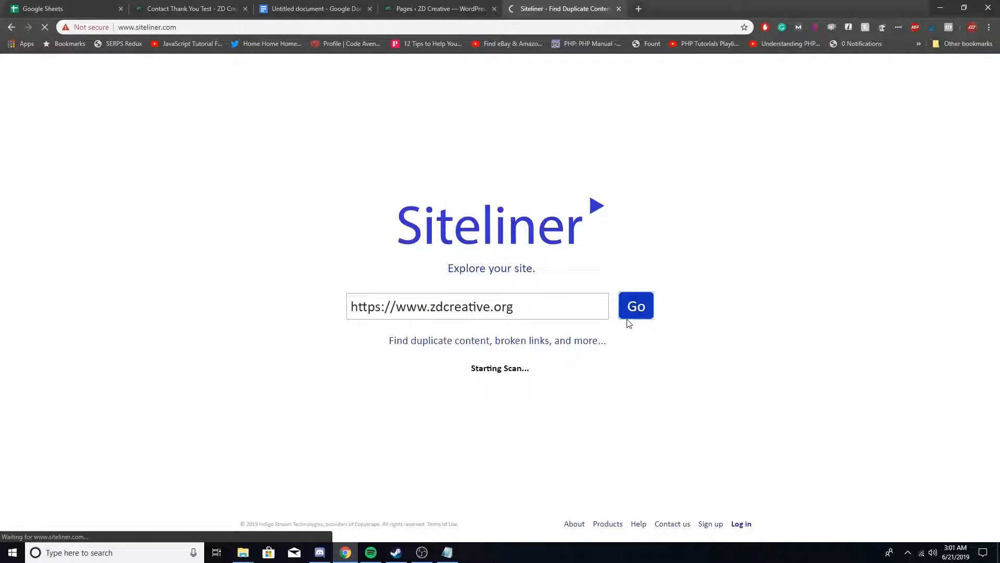
# Step: Wait for the report to load: 33 pages, 21 broken links, 8% duplicate content
pyautogui.click(636, 306)
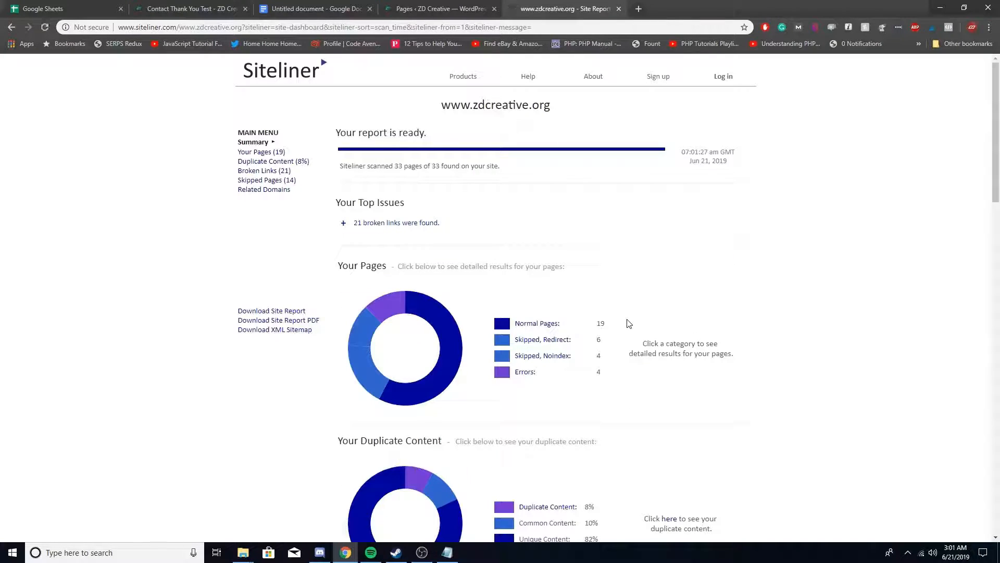
pyautogui.moveTo(640, 322)
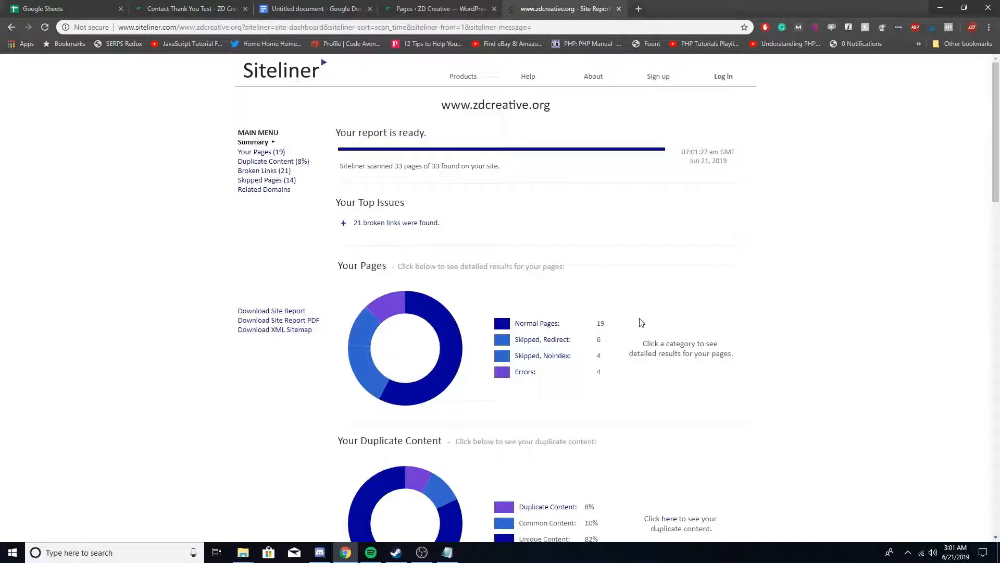
pyautogui.scroll(-3)
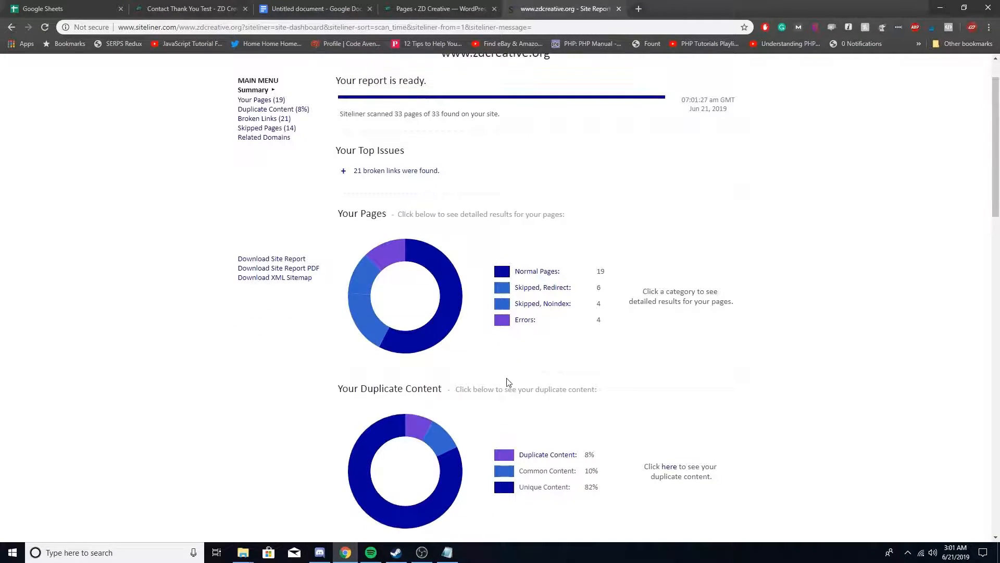
pyautogui.scroll(-3)
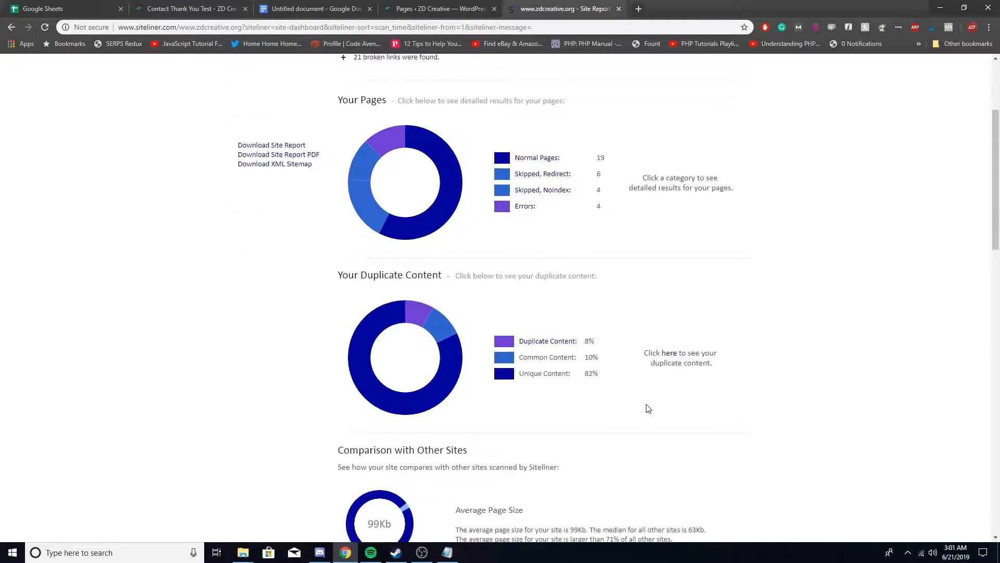
pyautogui.scroll(-3)
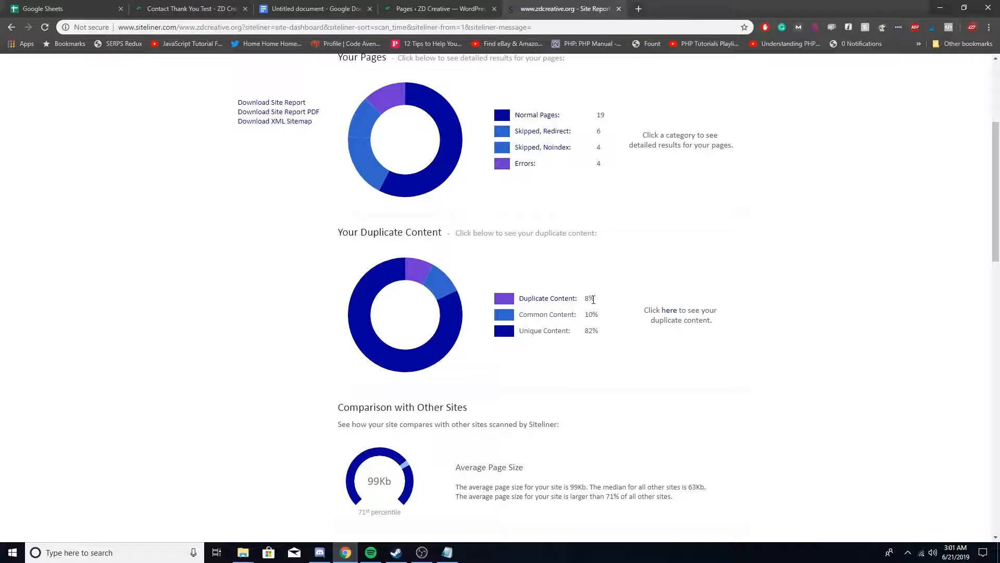
pyautogui.scroll(-3)
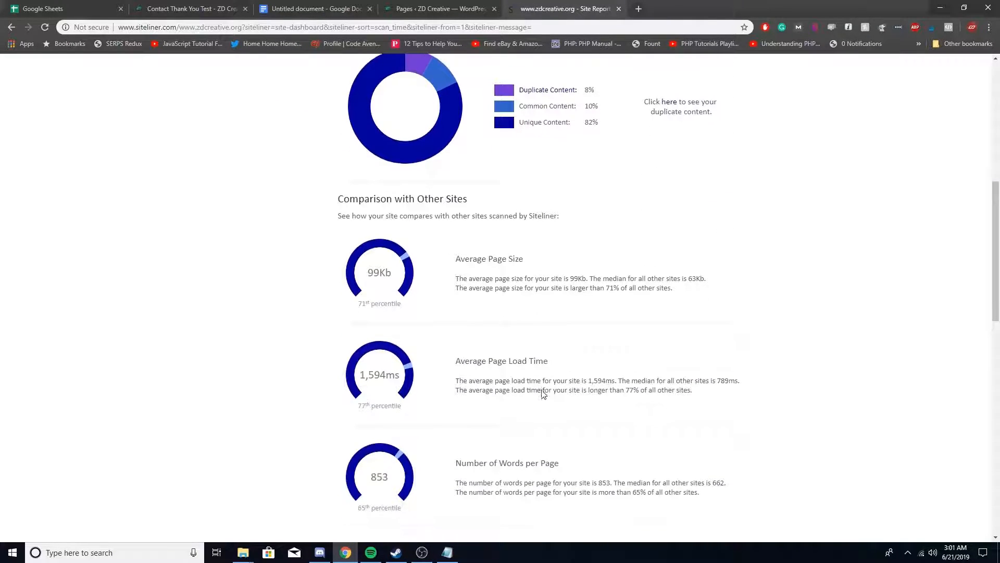
pyautogui.scroll(-3)
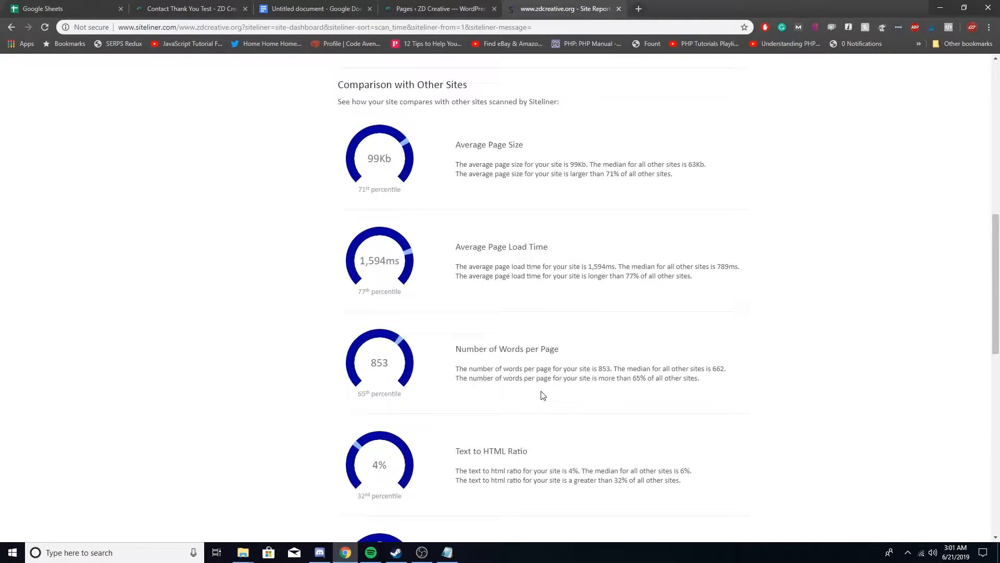
pyautogui.scroll(3)
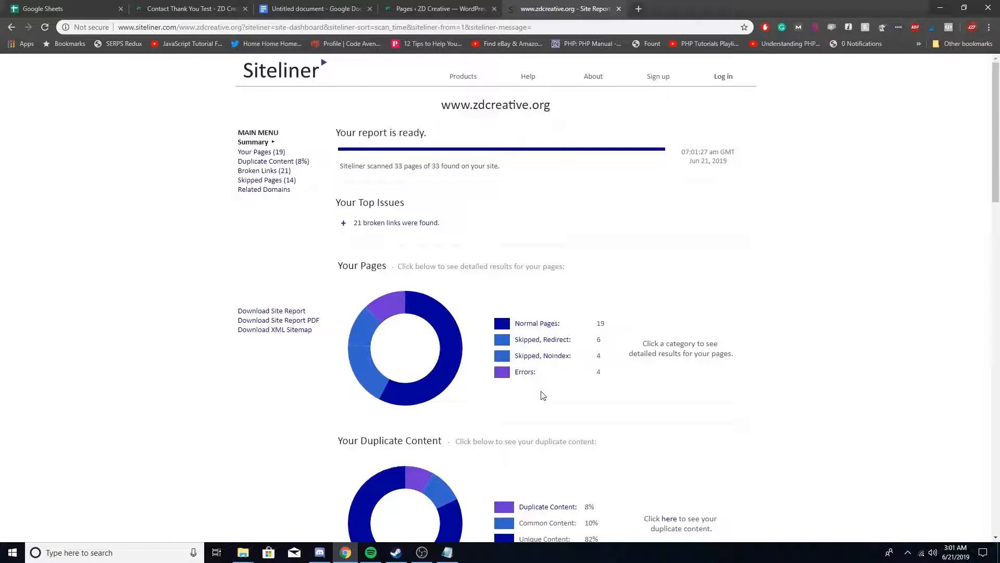
pyautogui.moveTo(261, 152)
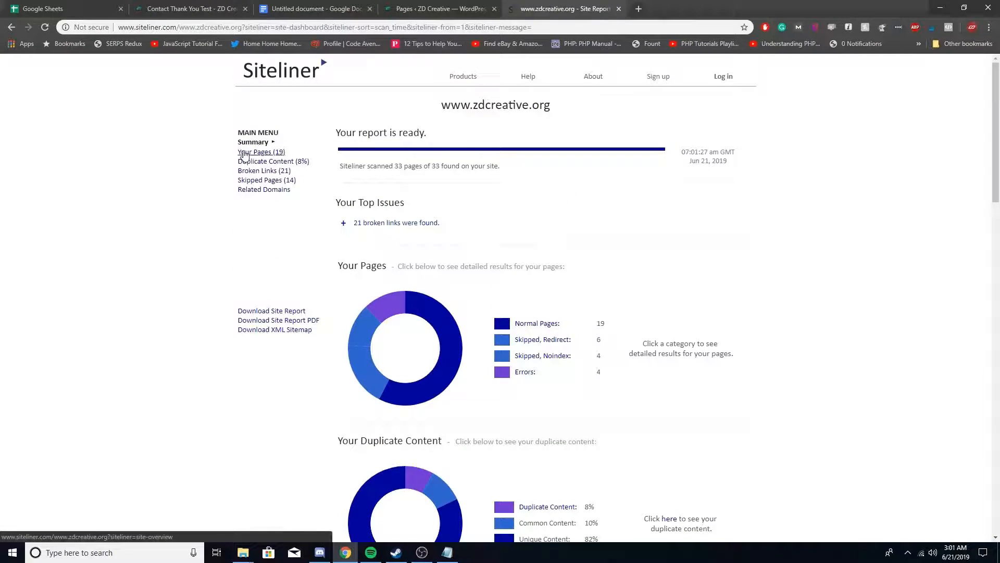
# Step: Sort Duplicate Content by match percentage and open the SEO Services page's 4 matches
pyautogui.click(261, 152)
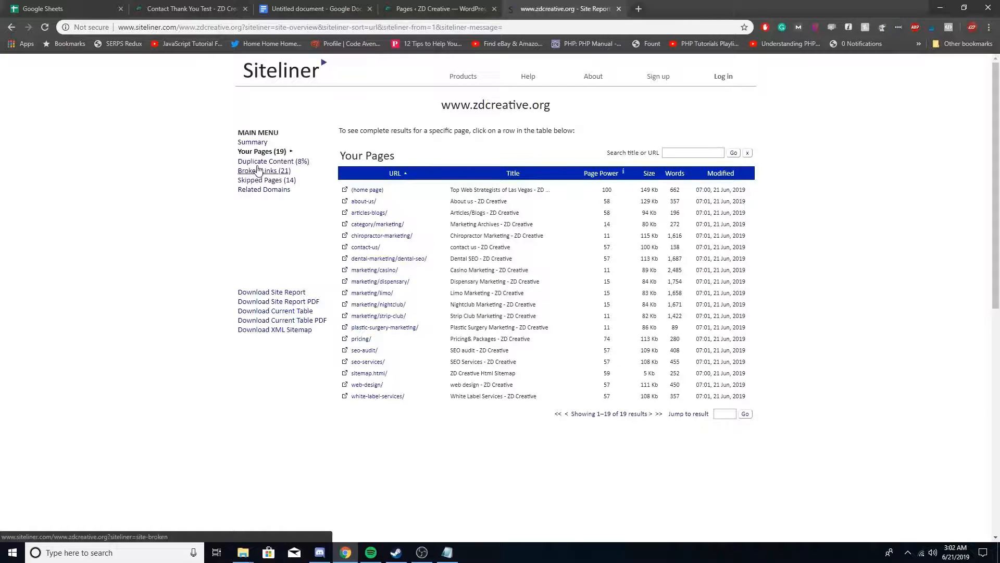
pyautogui.click(273, 161)
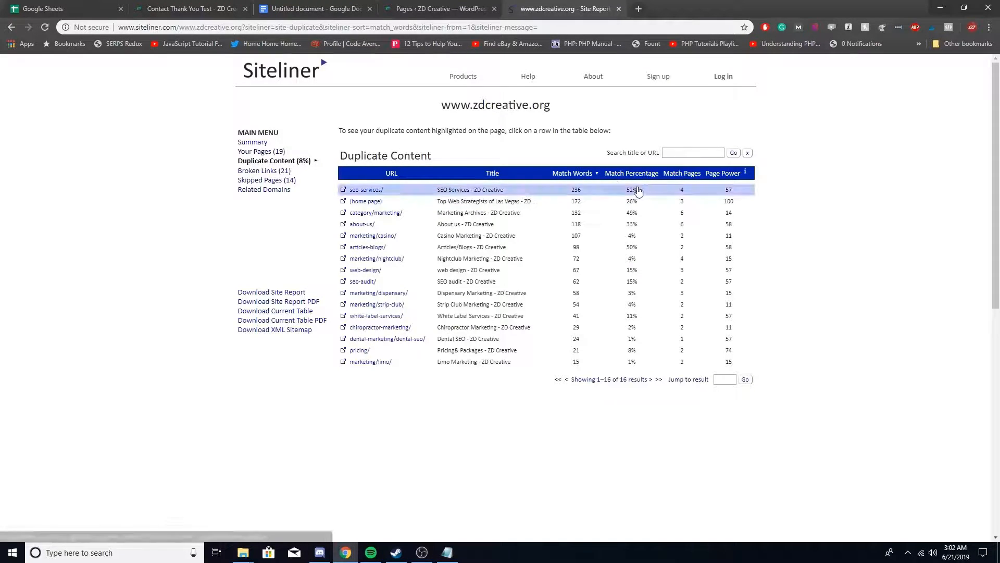
pyautogui.click(631, 173)
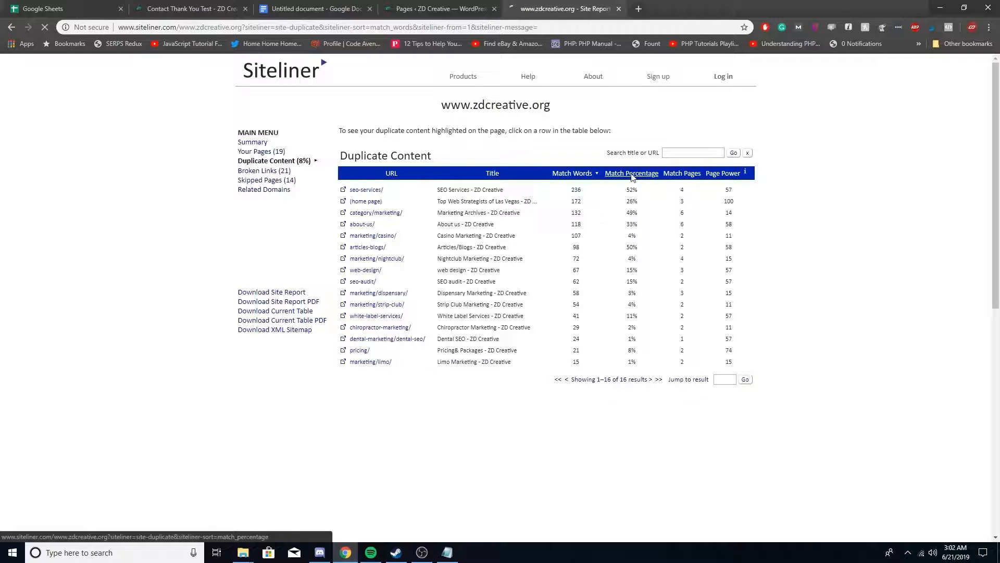
pyautogui.click(631, 173)
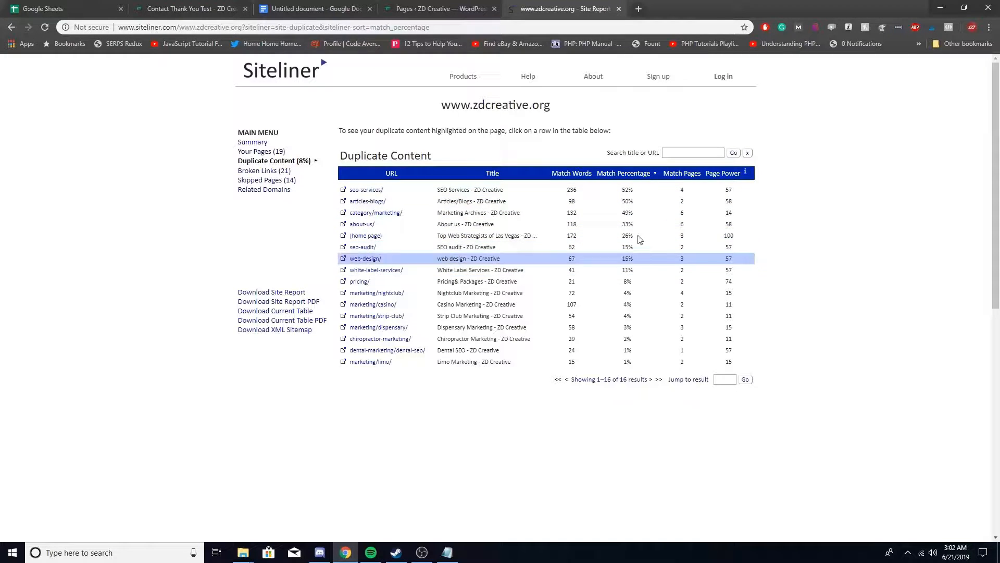
pyautogui.moveTo(638, 265)
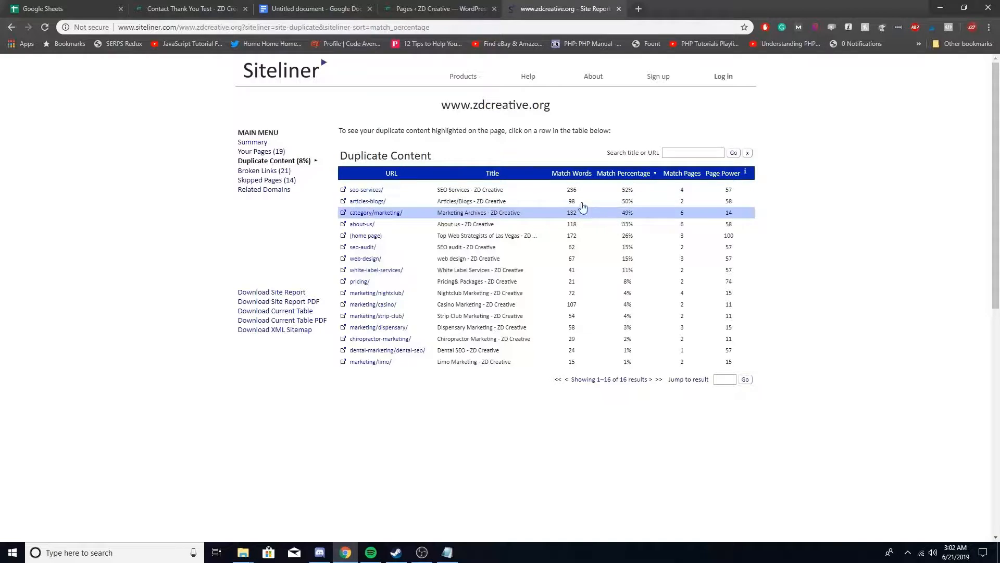
pyautogui.click(366, 189)
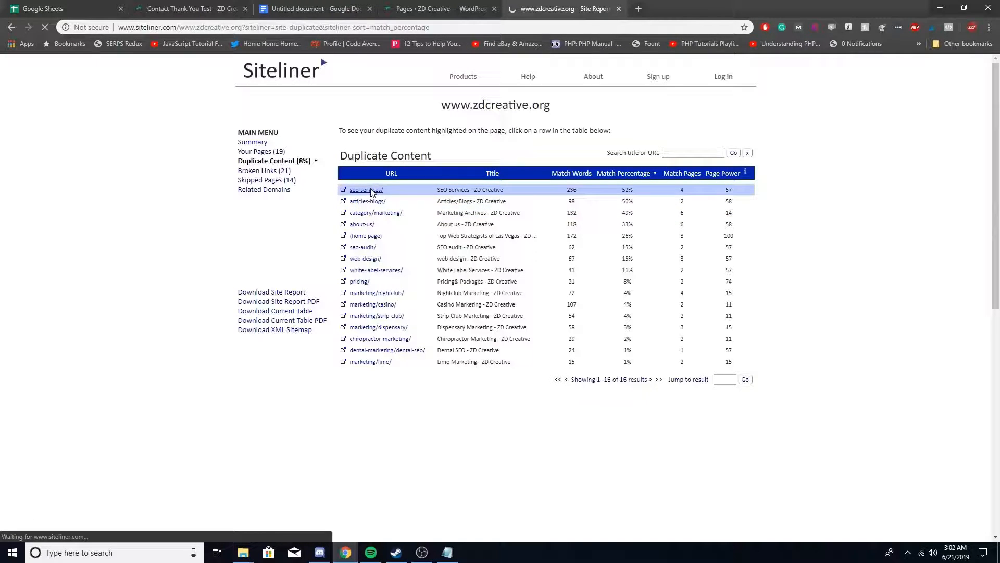
pyautogui.click(366, 189)
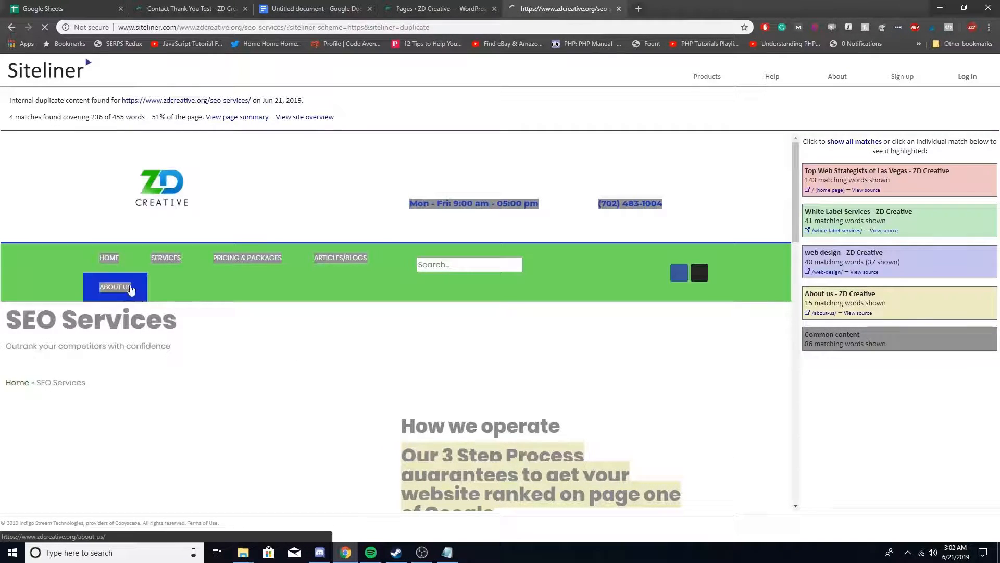
pyautogui.moveTo(424, 201)
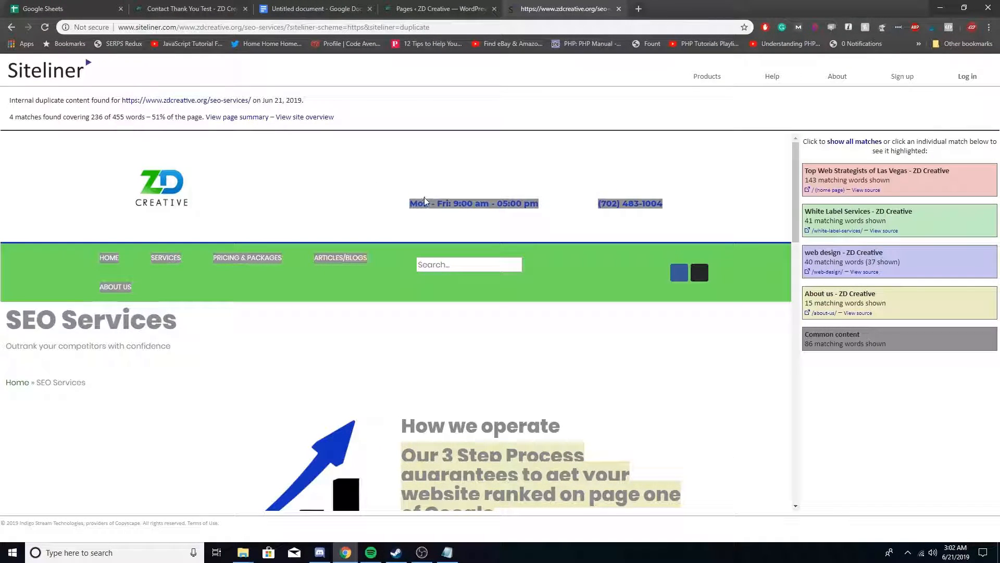
pyautogui.moveTo(566, 243)
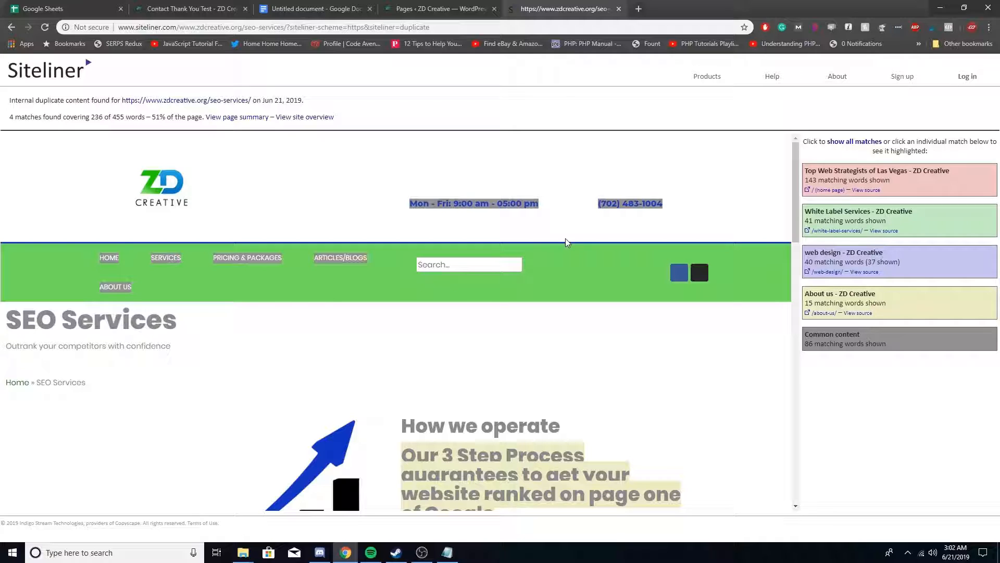
# Step: Highlight the 143 words shared with the 'Top Web Strategists of Las Vegas' home page and view them
pyautogui.scroll(-3)
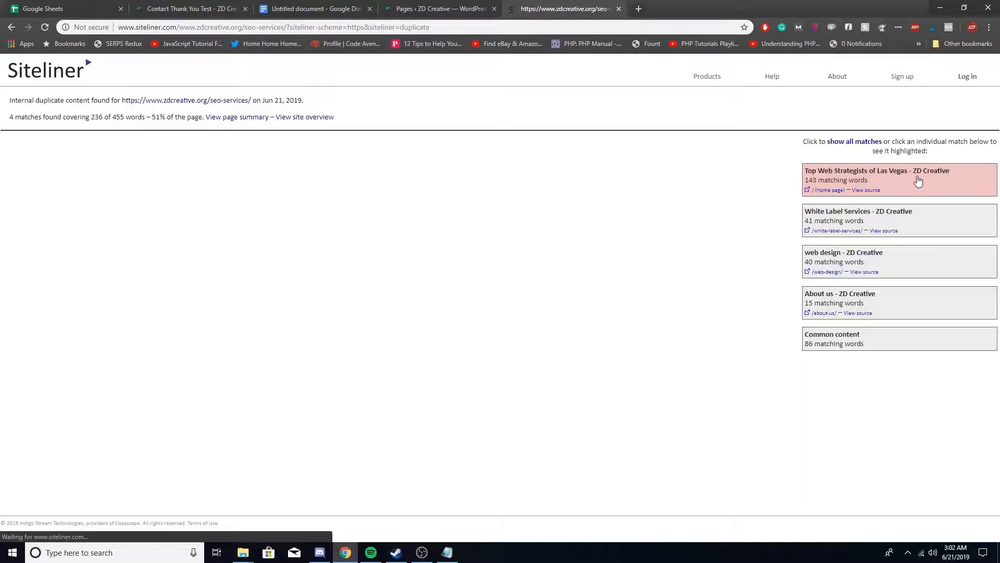
pyautogui.click(876, 176)
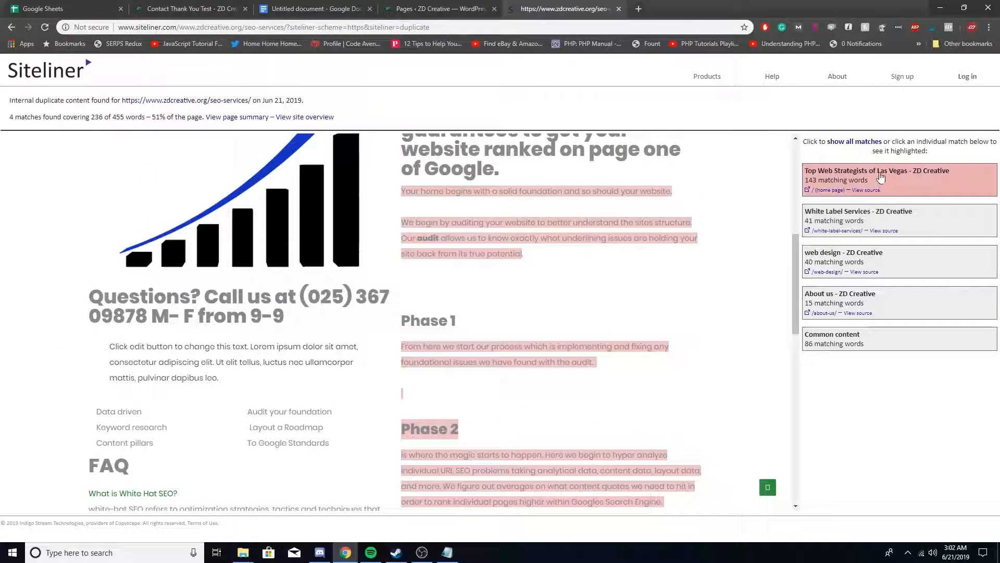
pyautogui.scroll(3)
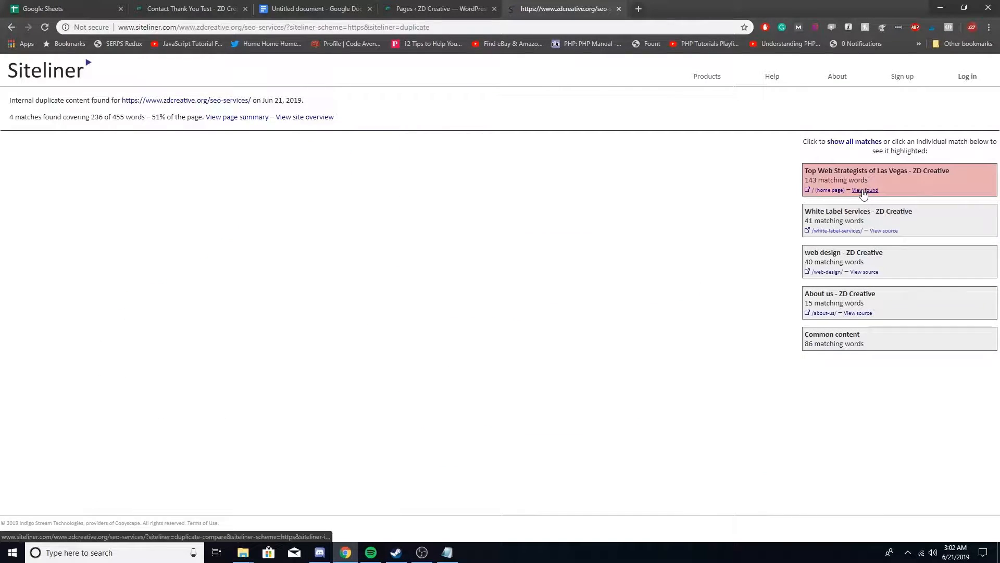
pyautogui.click(864, 191)
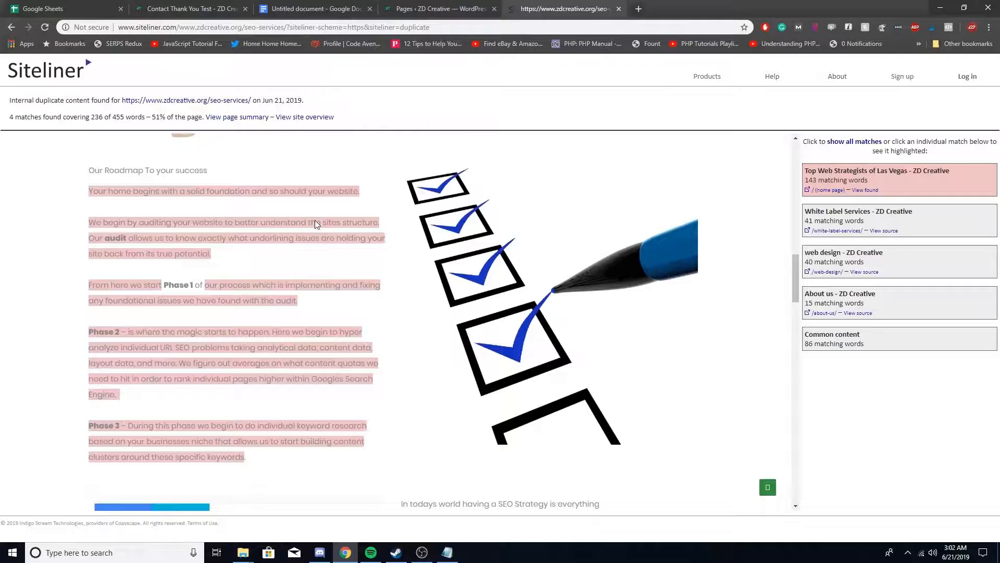
pyautogui.scroll(3)
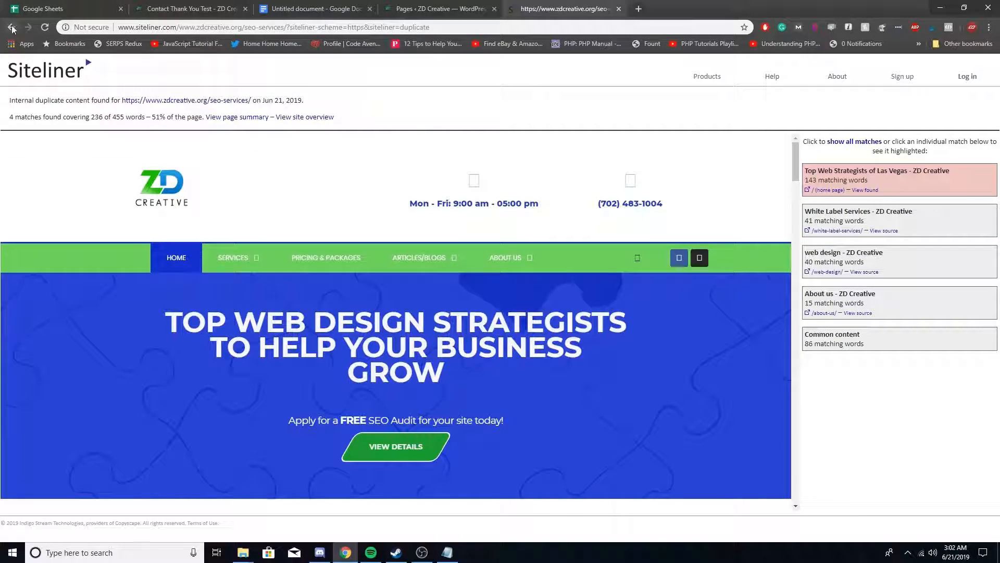
# Step: Return to the SEO Services report and view the 41 words shared with White Label Services
pyautogui.click(893, 219)
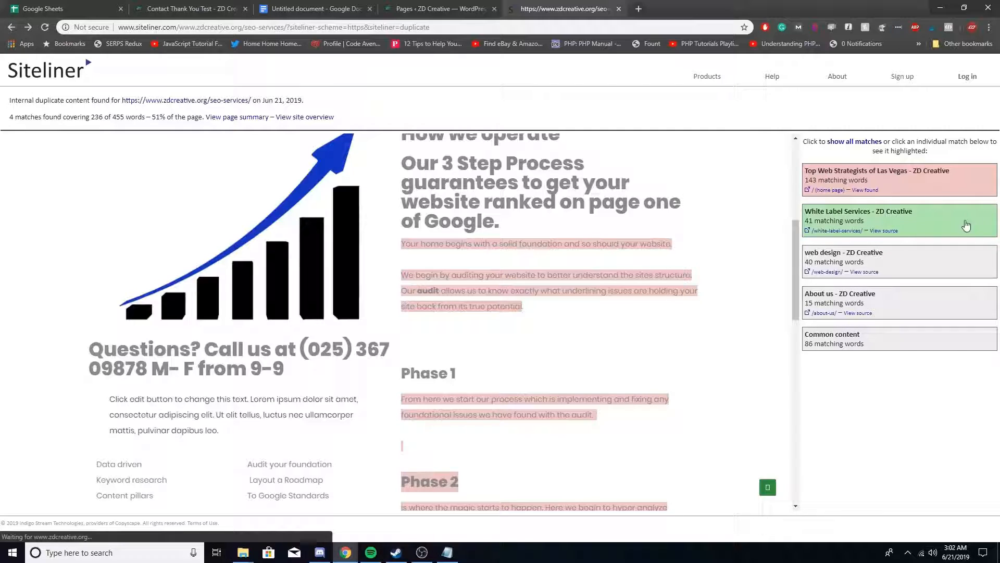
pyautogui.click(883, 231)
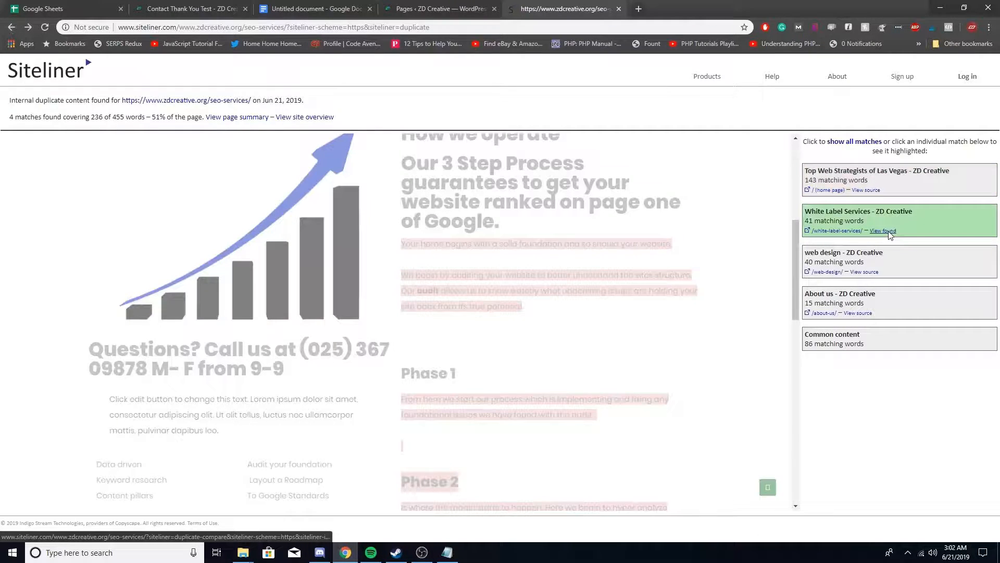
pyautogui.click(883, 230)
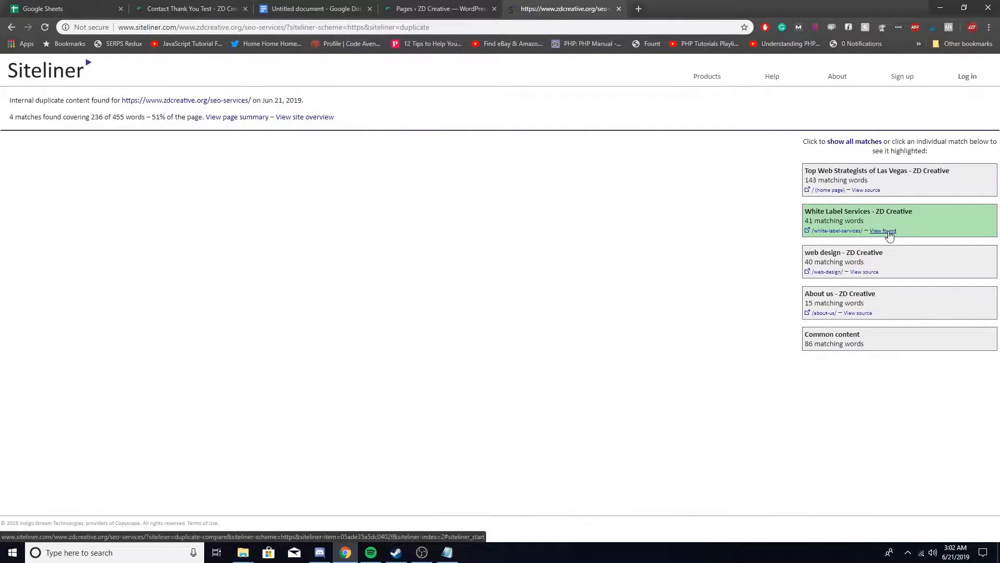
pyautogui.click(884, 231)
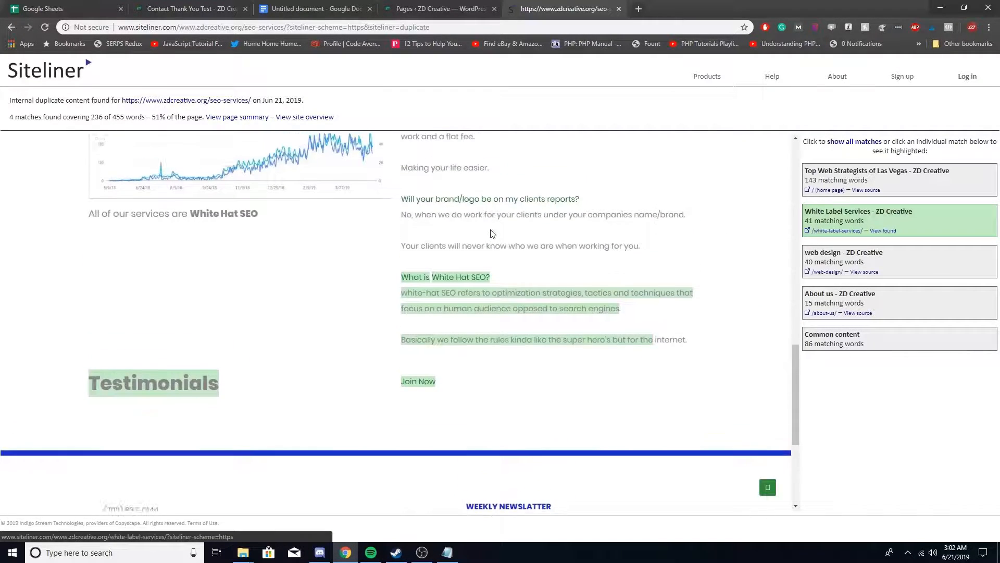
pyautogui.scroll(-3)
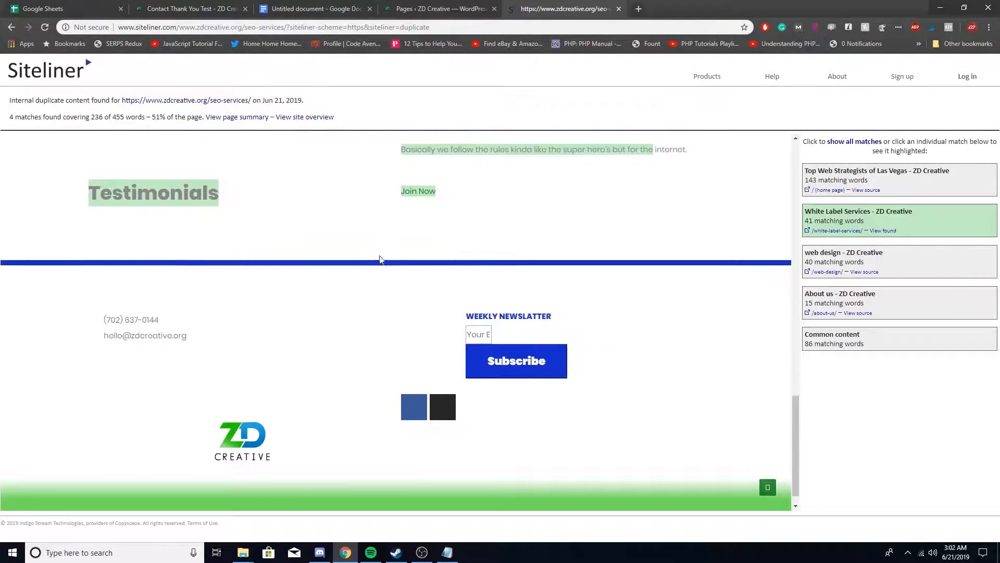
pyautogui.scroll(3)
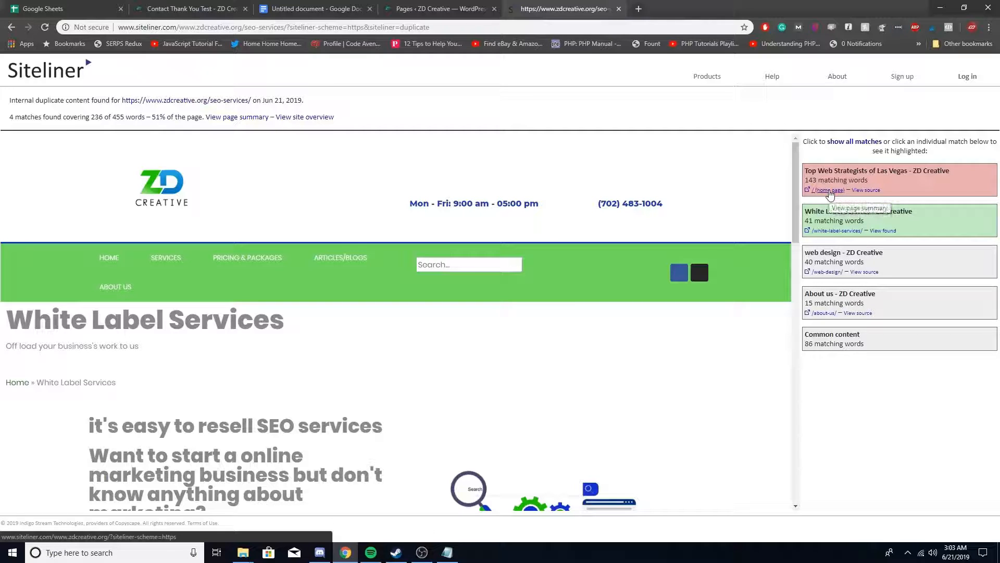
pyautogui.moveTo(869, 231)
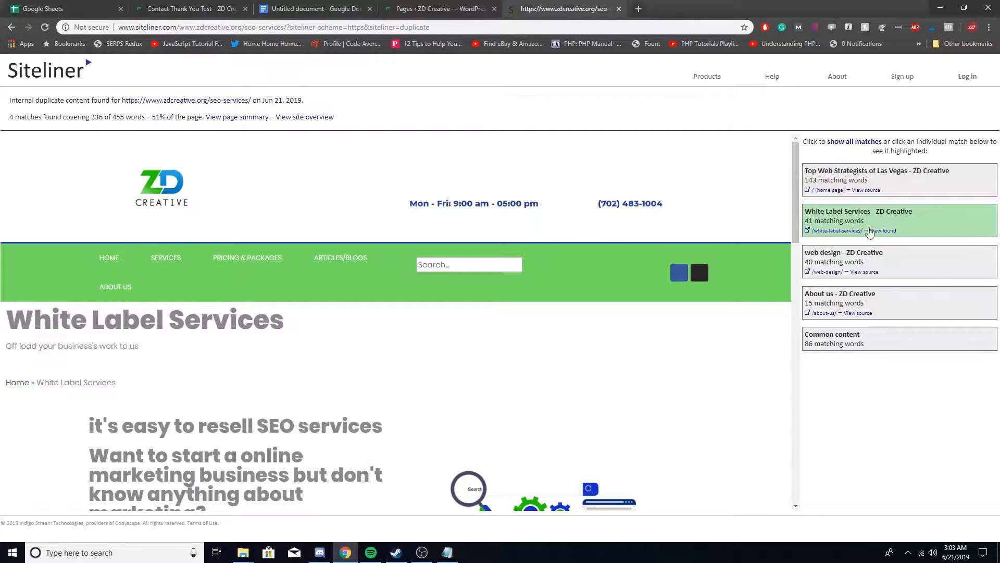
pyautogui.moveTo(413, 330)
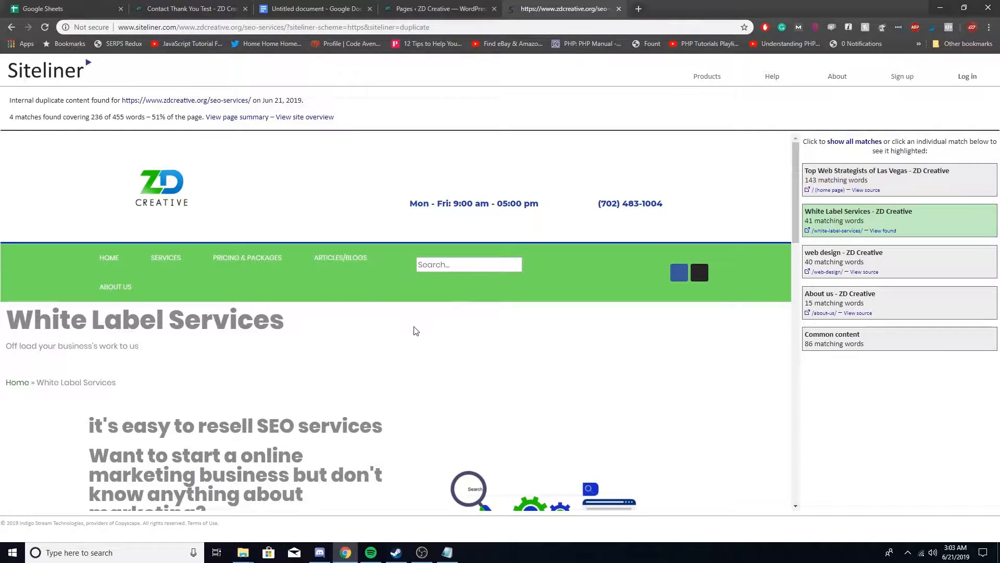
pyautogui.moveTo(459, 292)
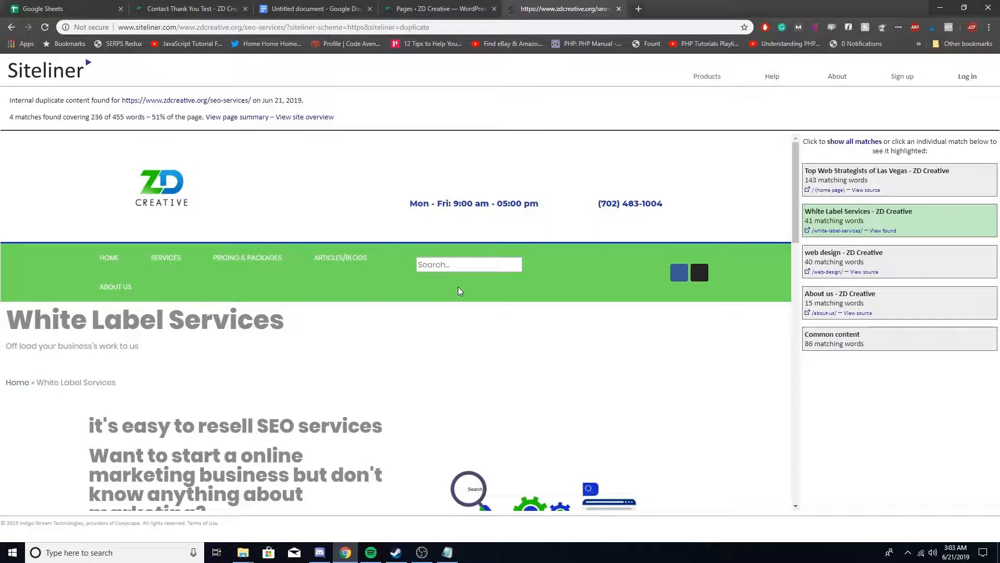
pyautogui.scroll(-3)
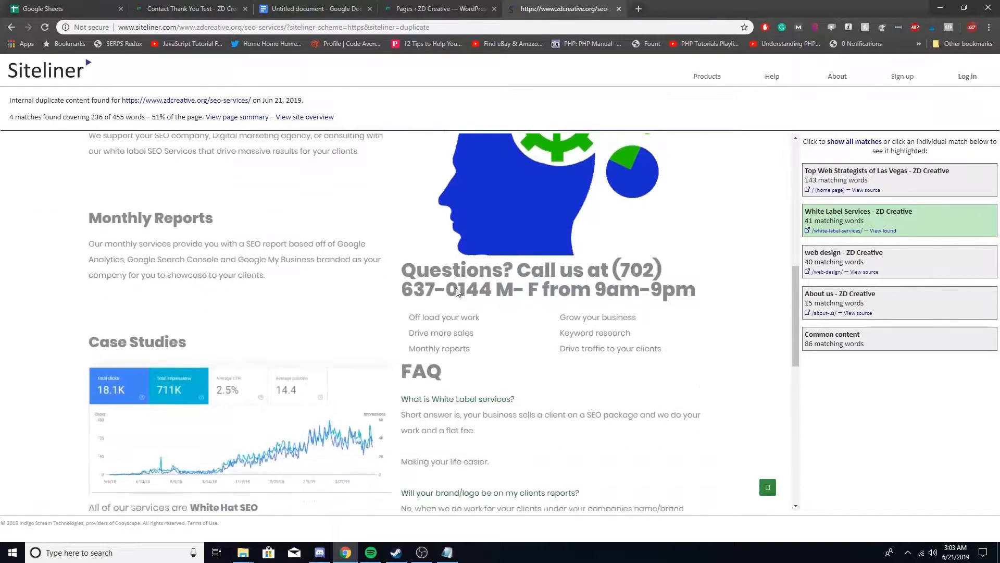
pyautogui.scroll(-3)
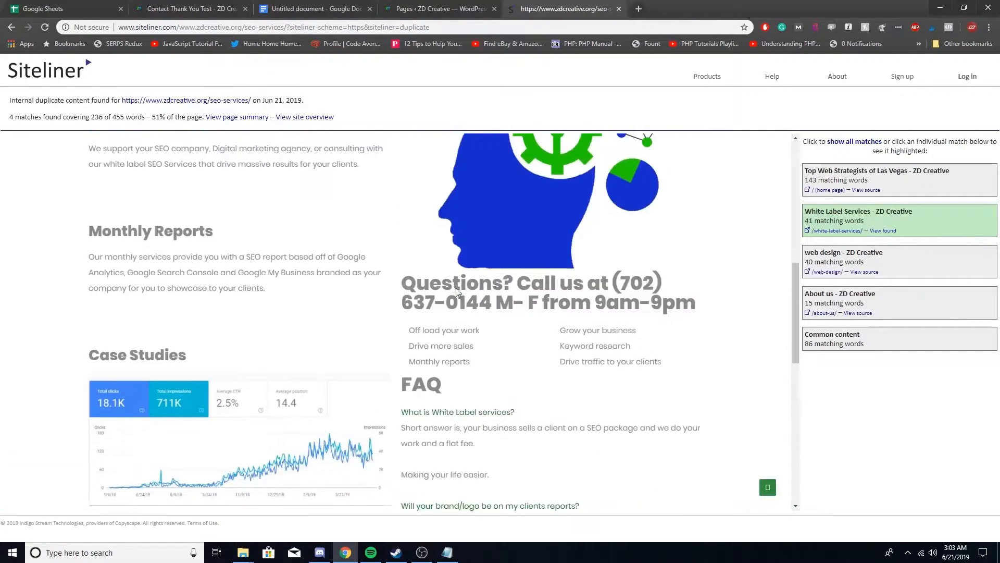
pyautogui.scroll(3)
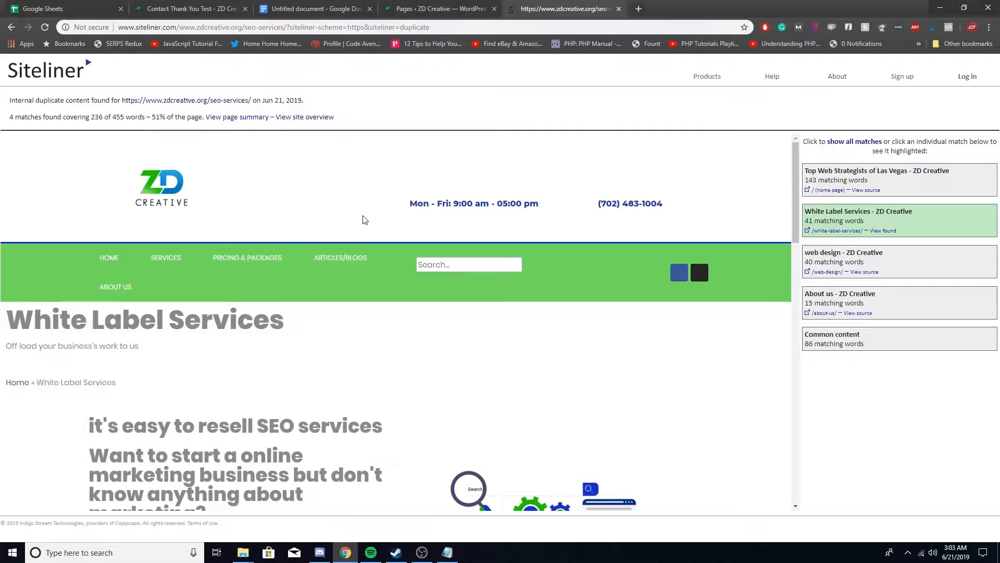
pyautogui.moveTo(374, 225)
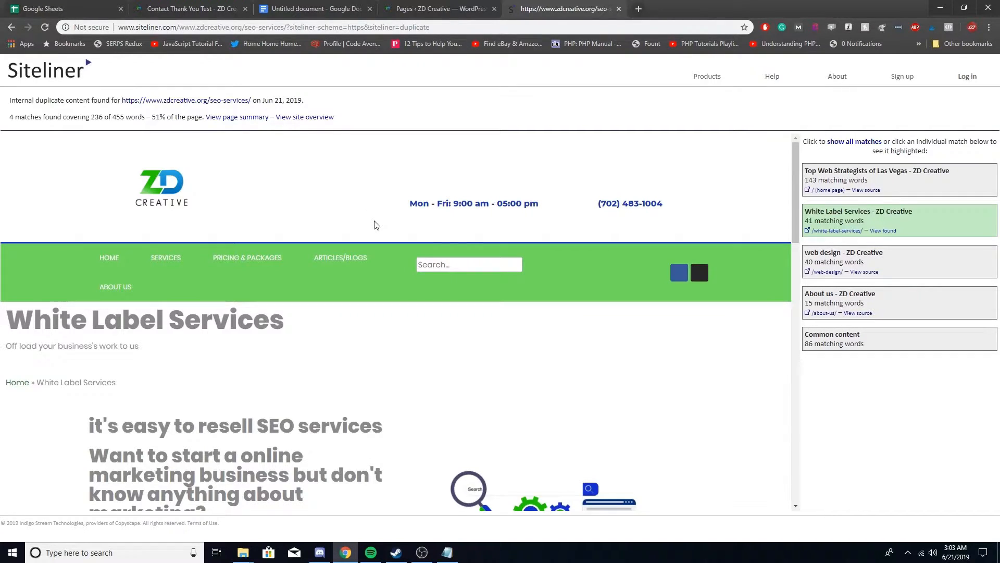